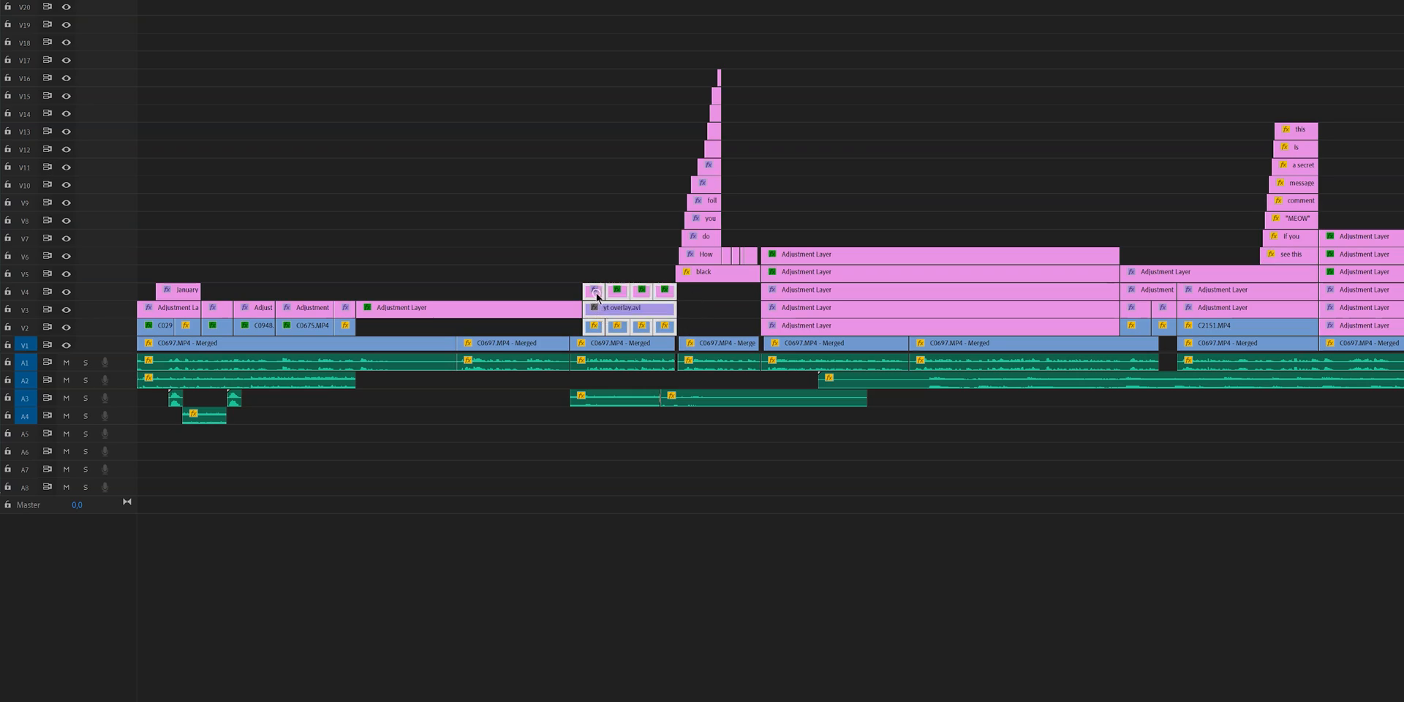
Give the stacked overlay clips the Forest colour label
right_click(595, 292)
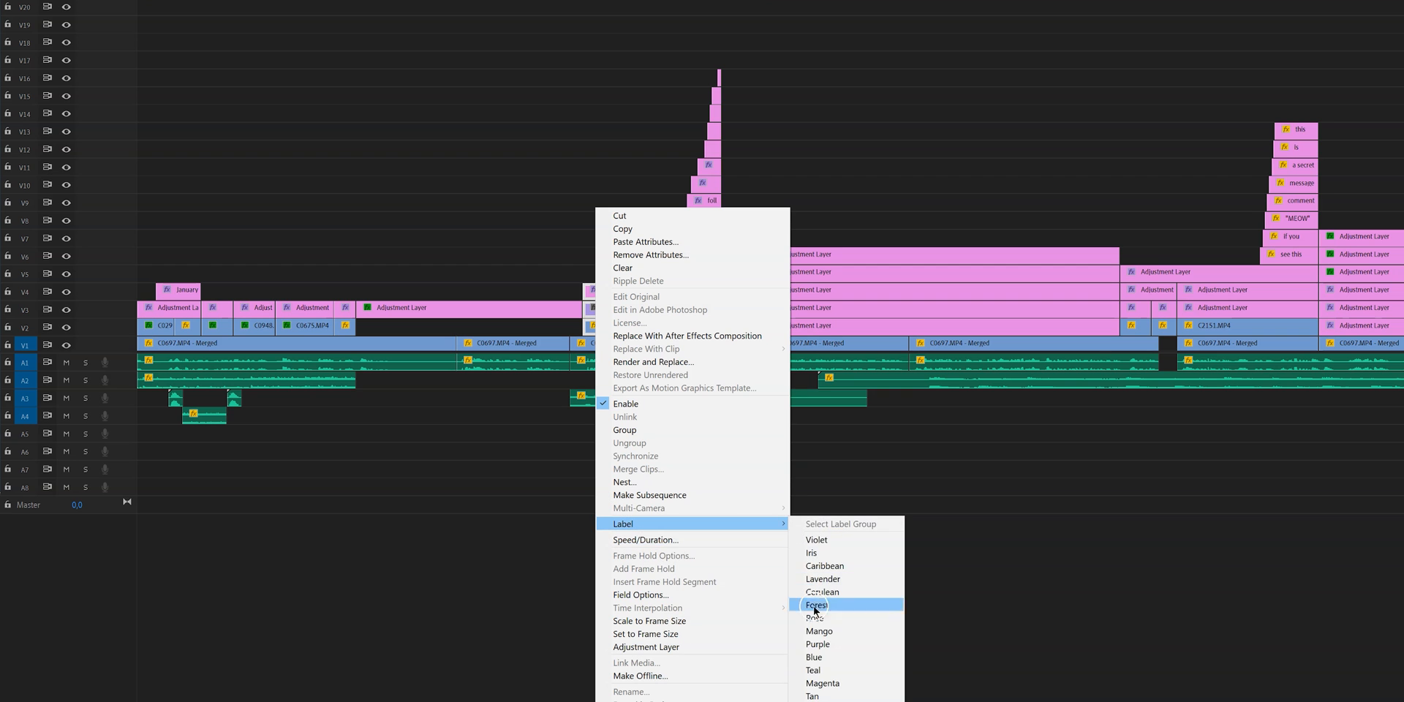
click(816, 604)
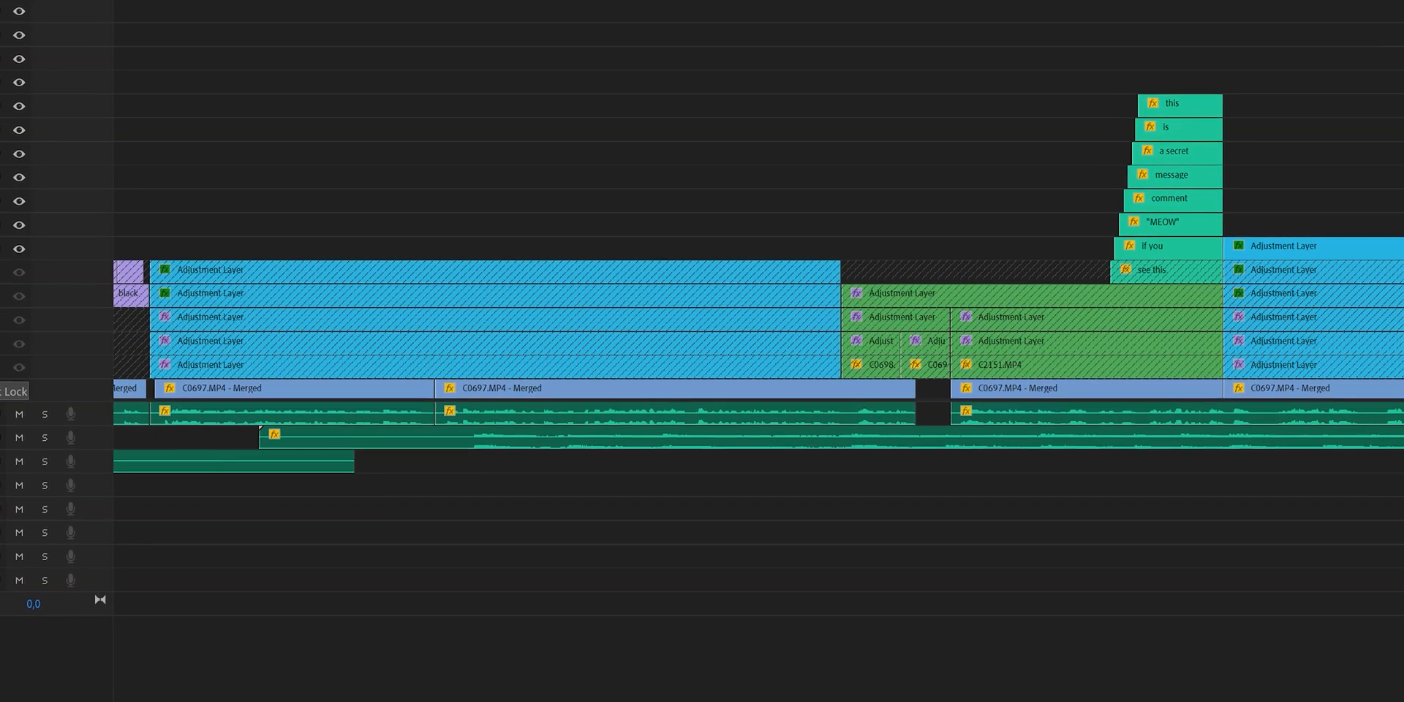
Lock the video tracks so they show hatched in the timeline
scroll(down, 3)
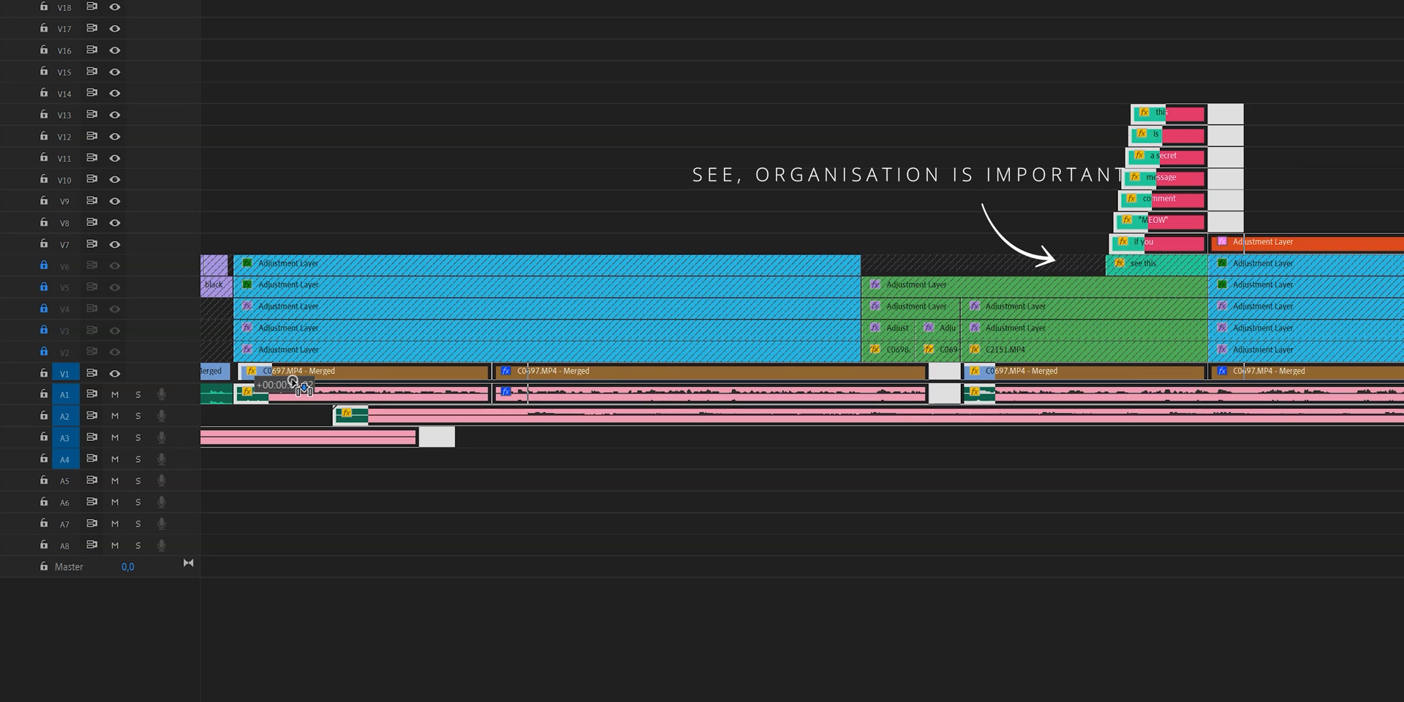
click(42, 393)
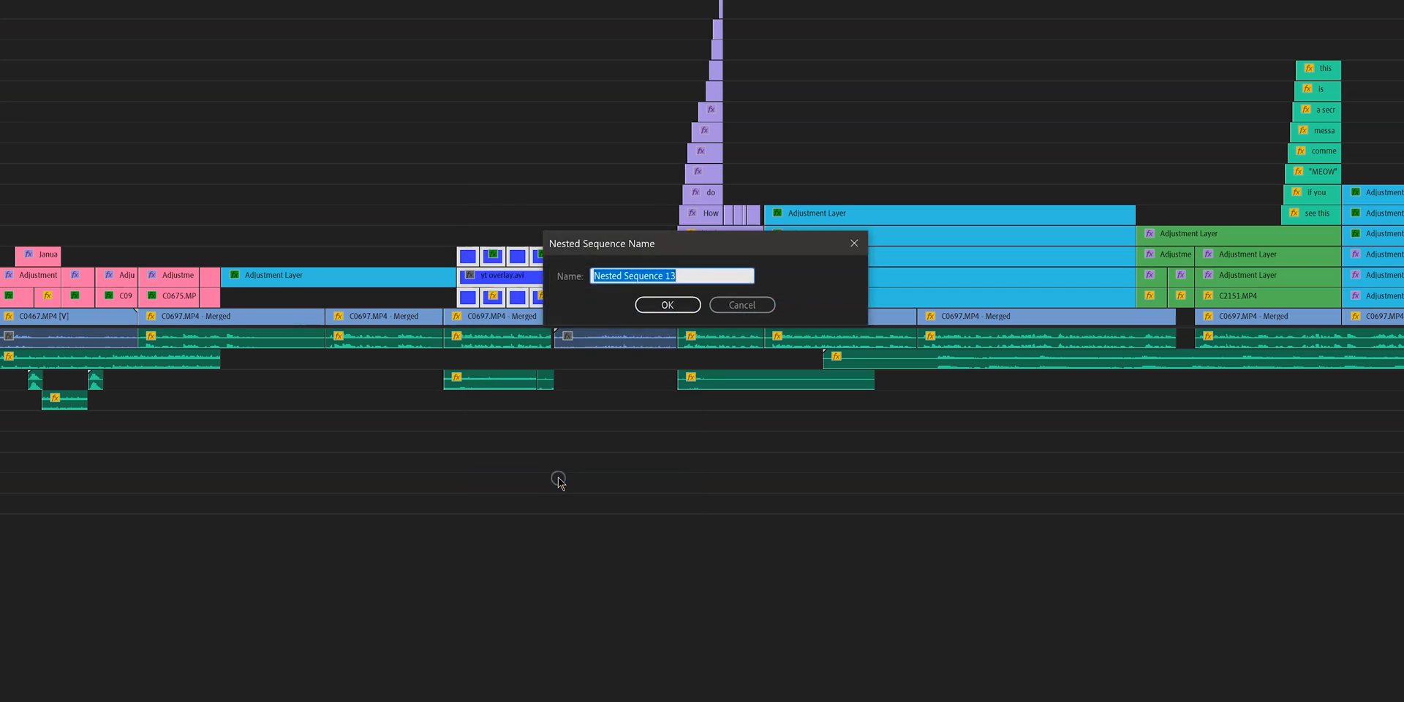
Nest the overlay clips as 'boat sequence (this is not a boat sequence)'
text(boat sequence ()
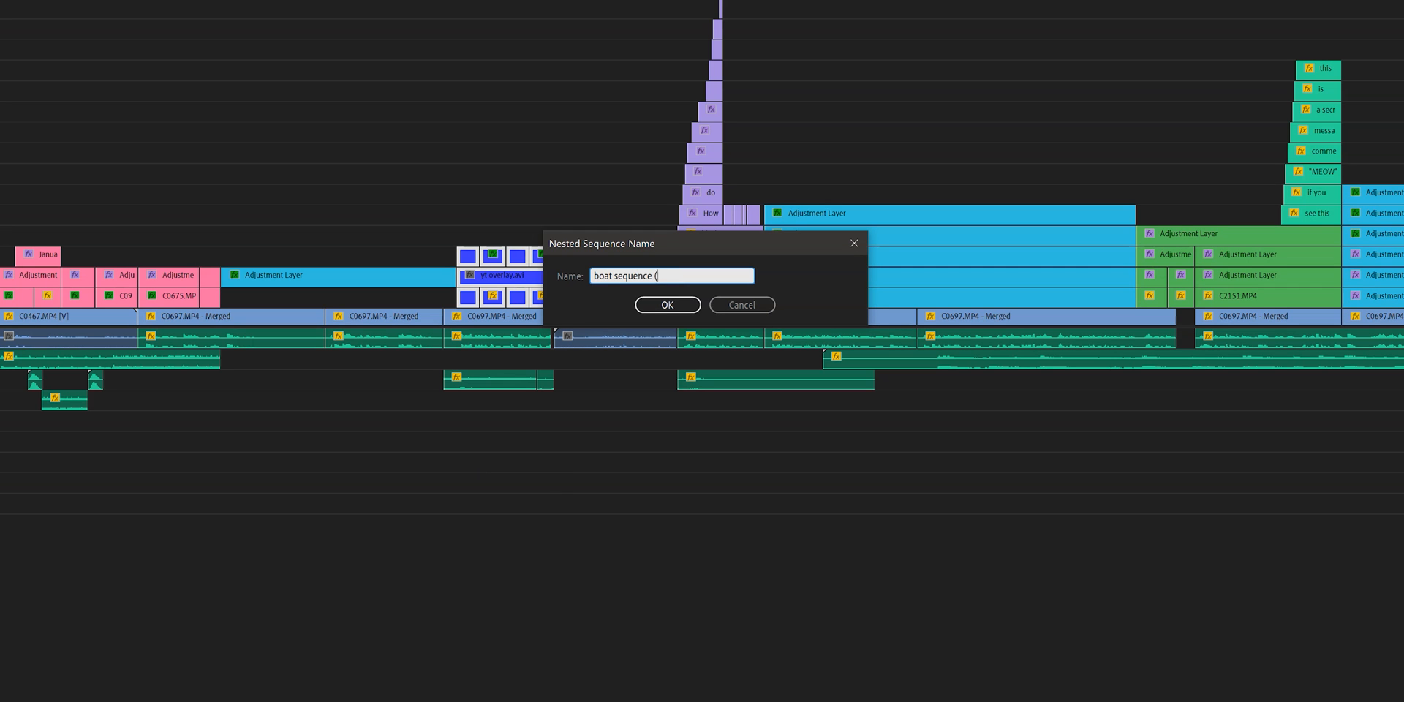
click(667, 304)
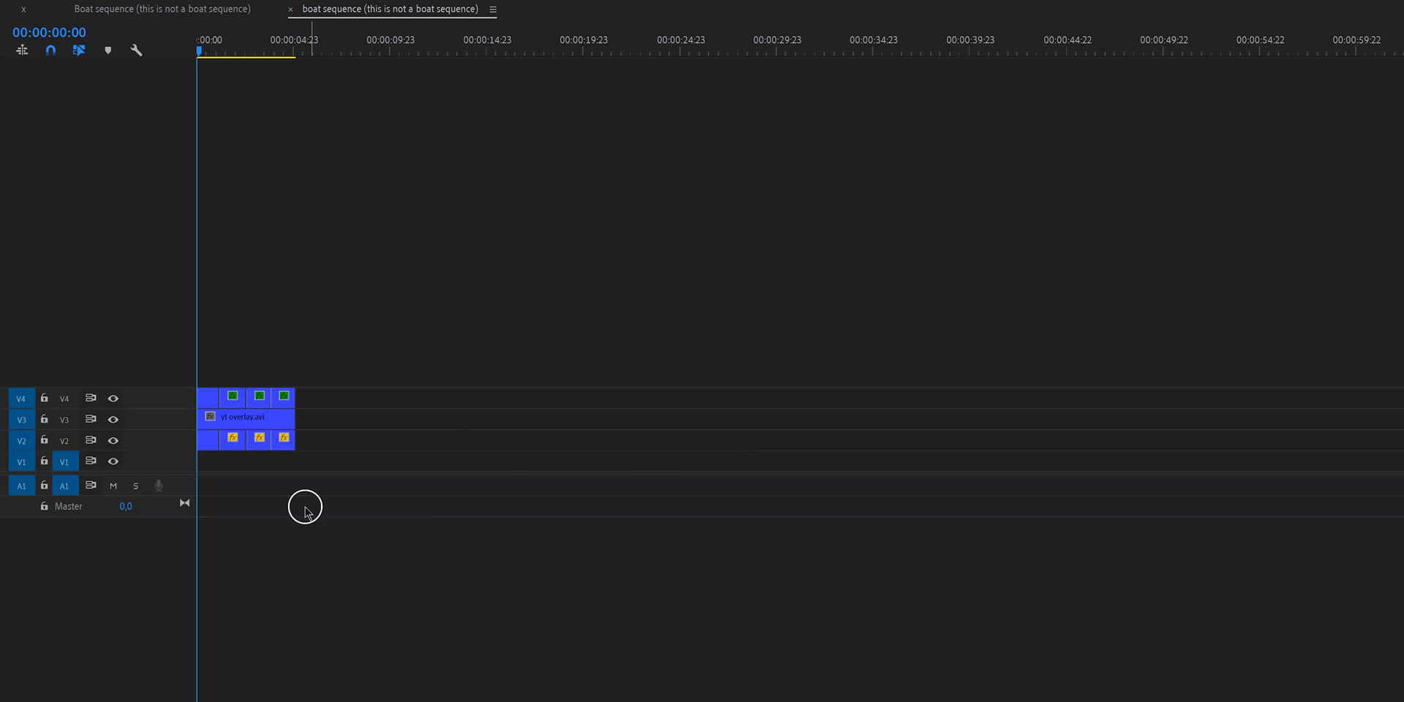
Return to the main timeline where the boat sequence sits as one nested clip
click(282, 439)
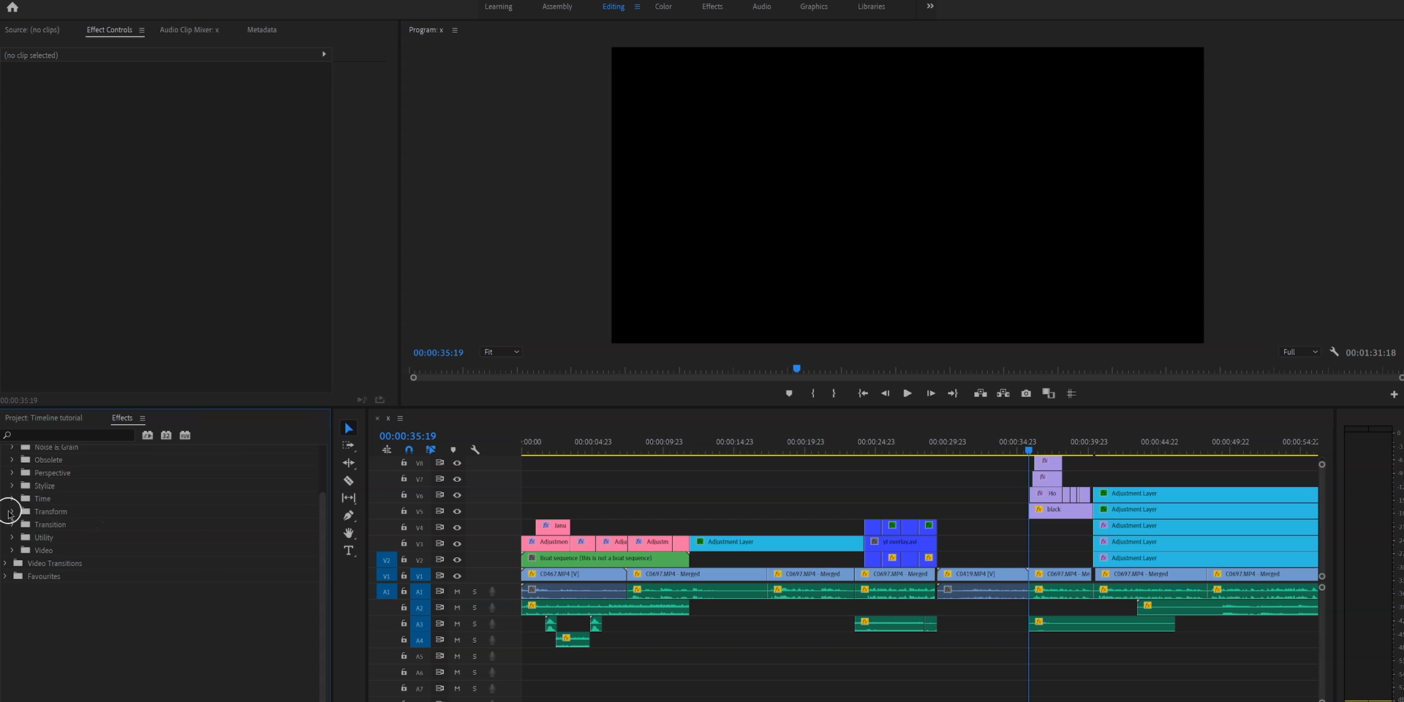
click(12, 511)
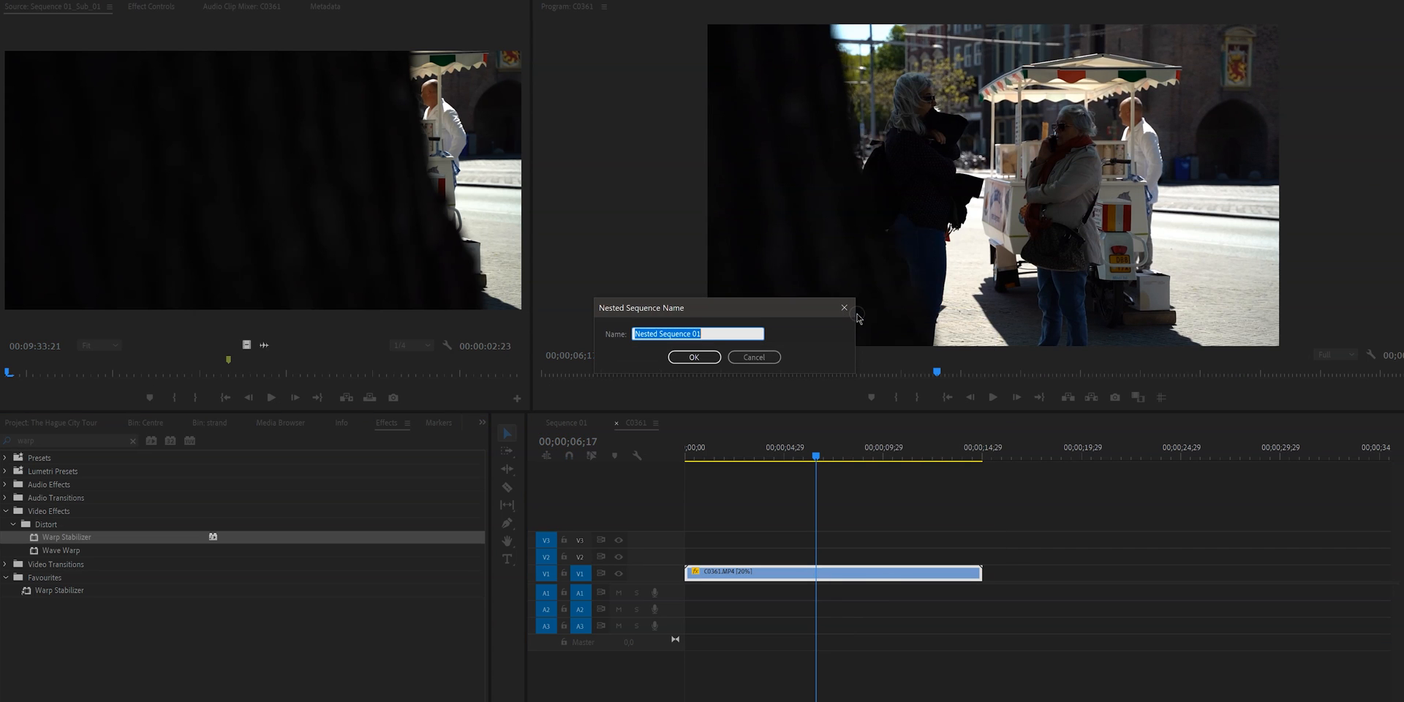
Nest the street-scene clip into a sequence named 'slow motion'
text(slow motion)
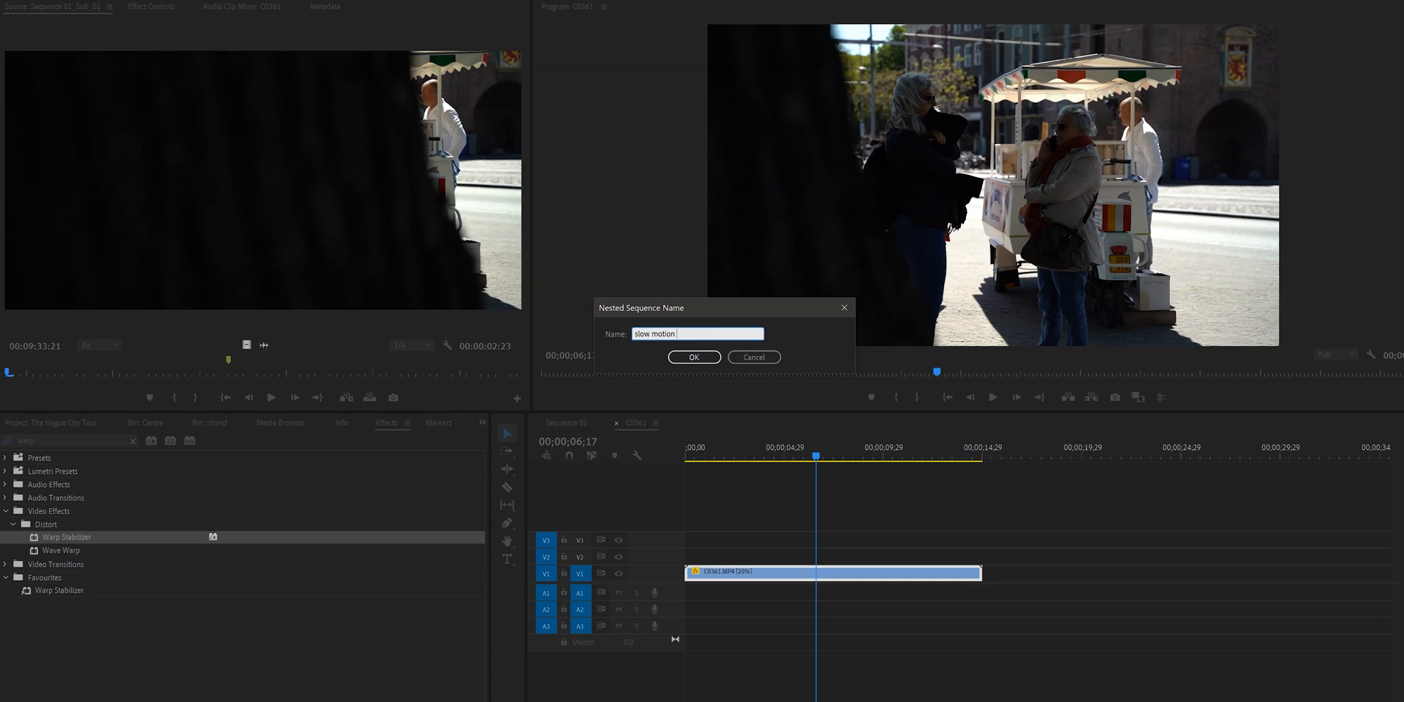
click(693, 356)
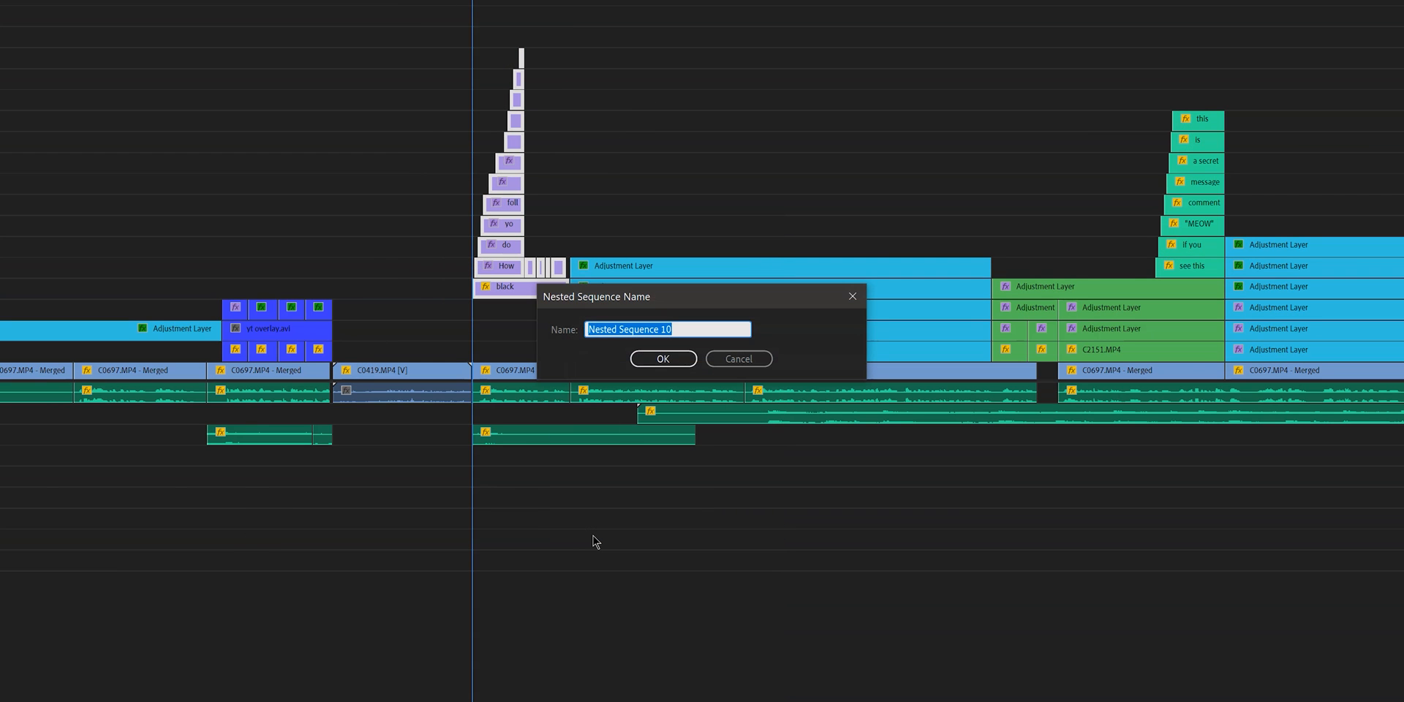
Confirm the typewriter nest of word clips and start naming the next nest 'ov'
click(661, 359)
text(adjustment layer)
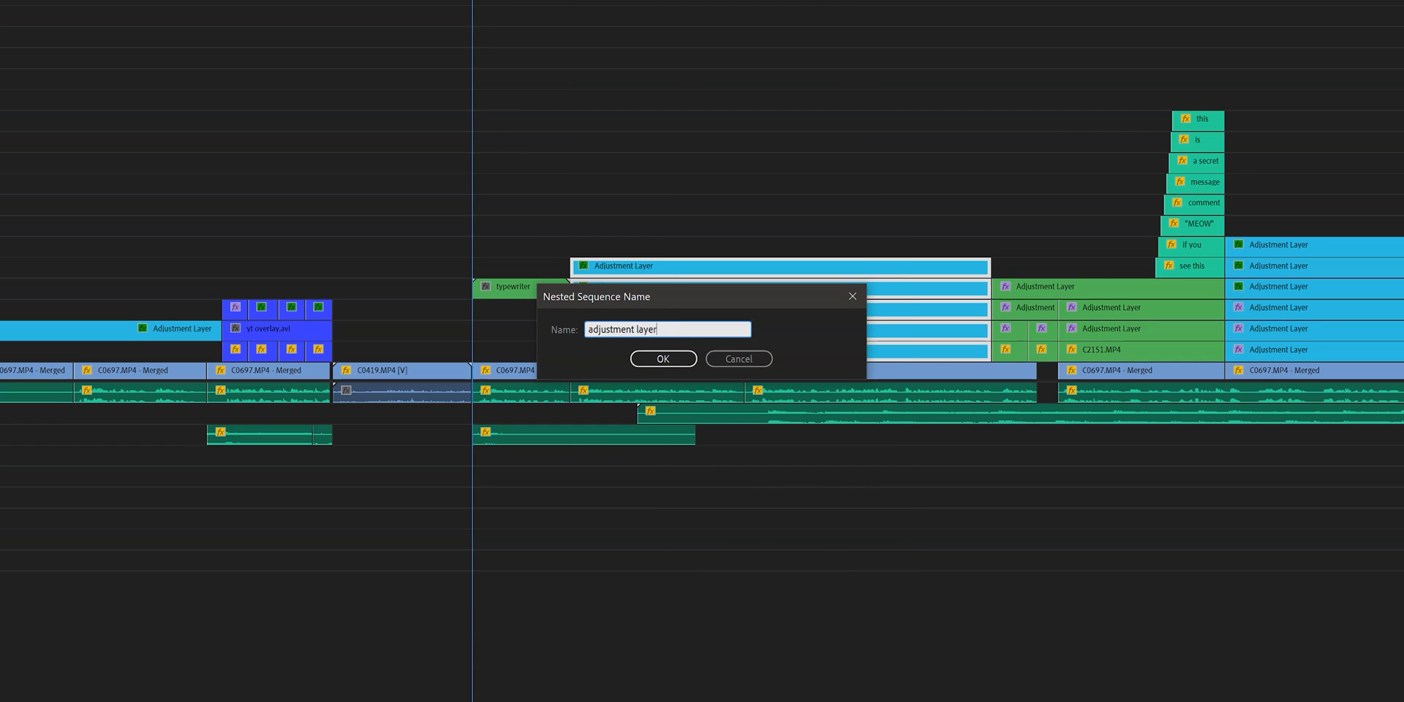
text(ov)
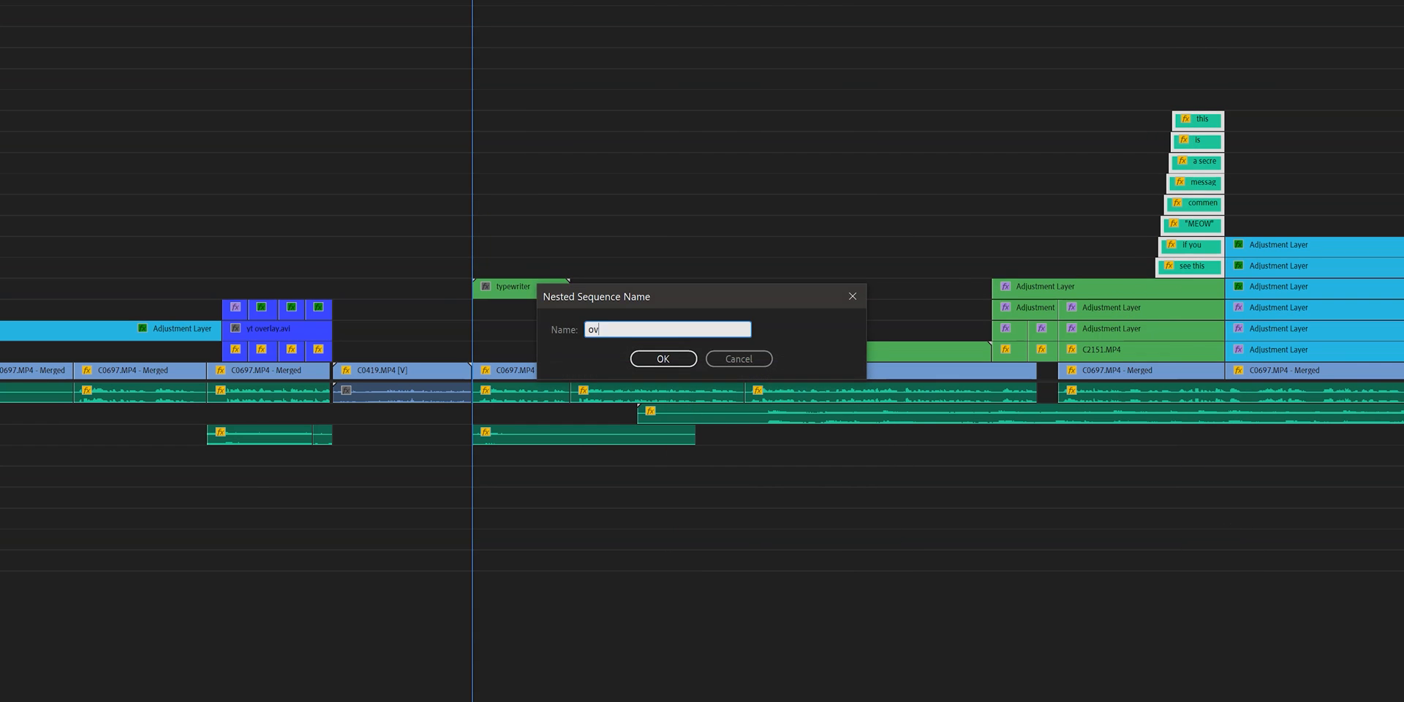